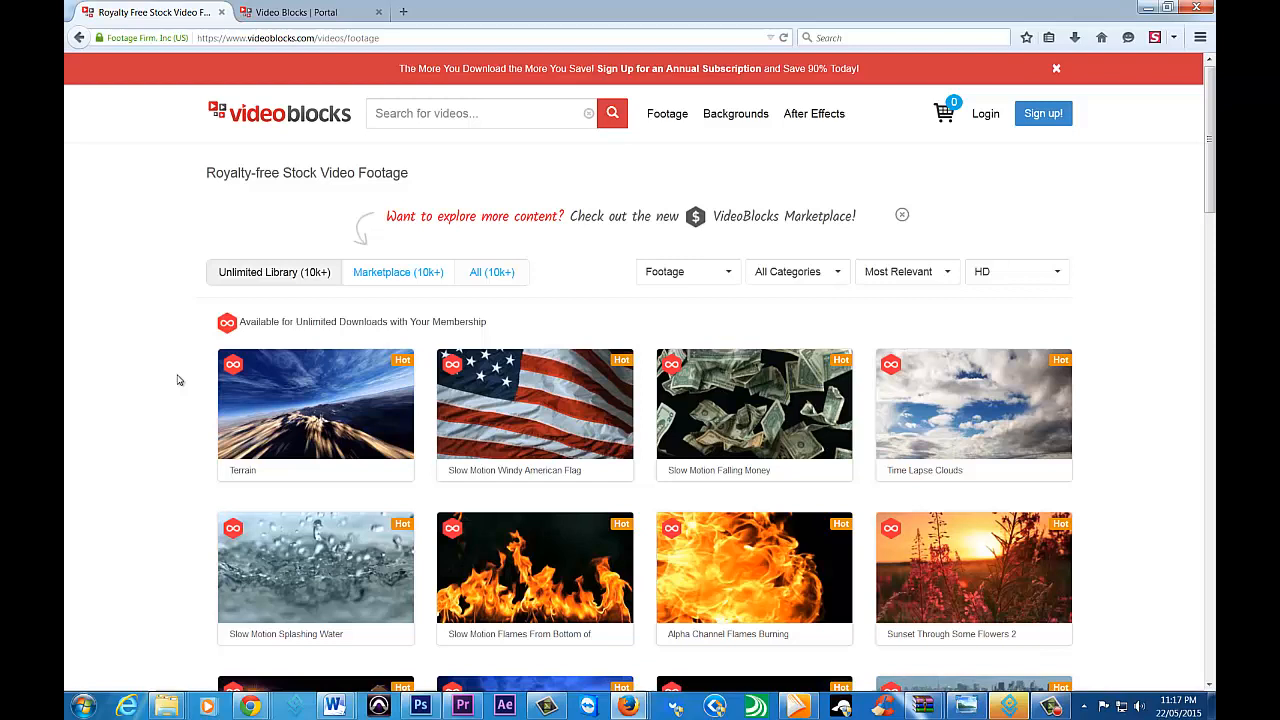
{"action": "mouse_move", "coordinate": [315, 413]}
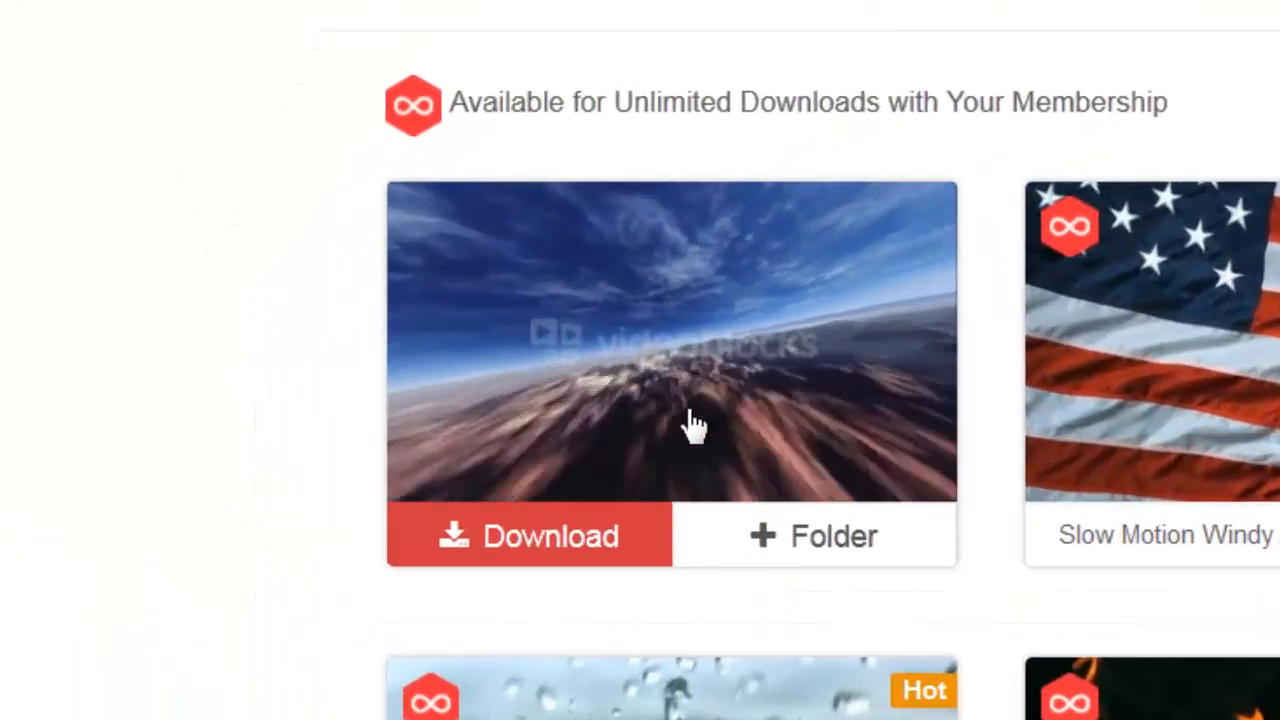
Step: Browse the popular VideoBlocks footage clips, then go to audioblocks.com
{"action": "scroll", "scroll_direction": "down", "scroll_amount": 3}
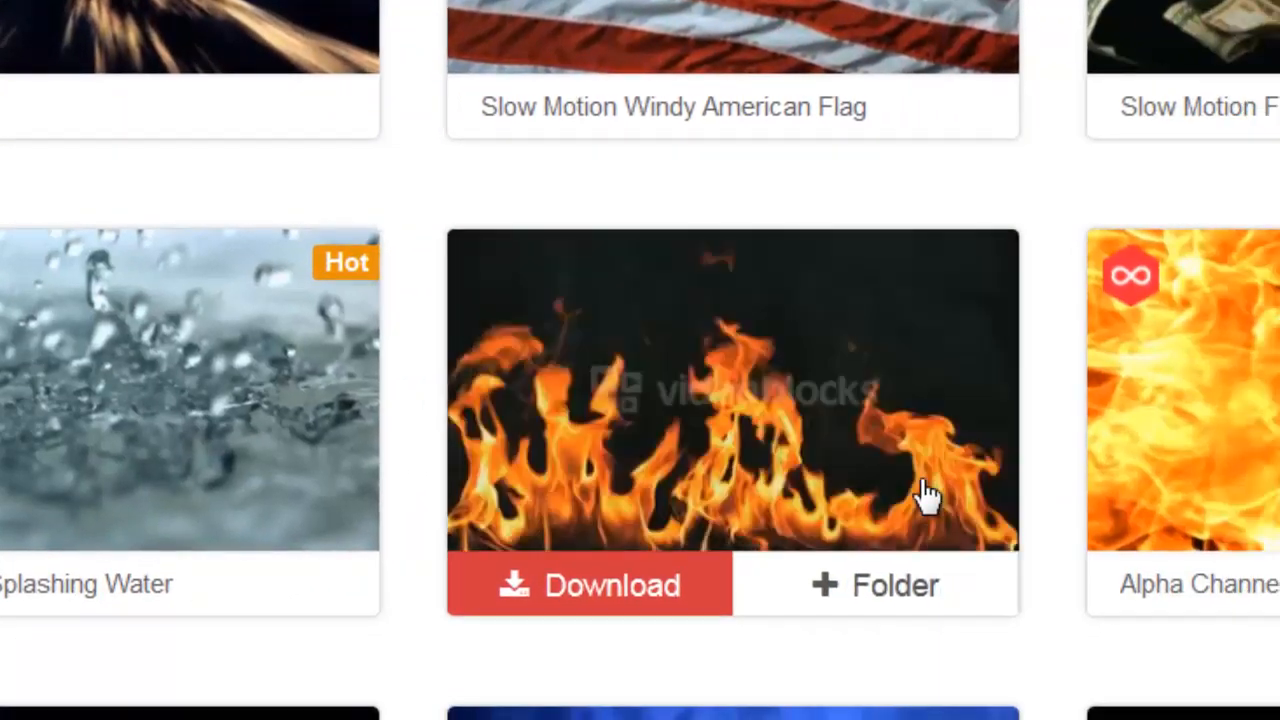
{"action": "scroll", "scroll_direction": "down", "scroll_amount": 3}
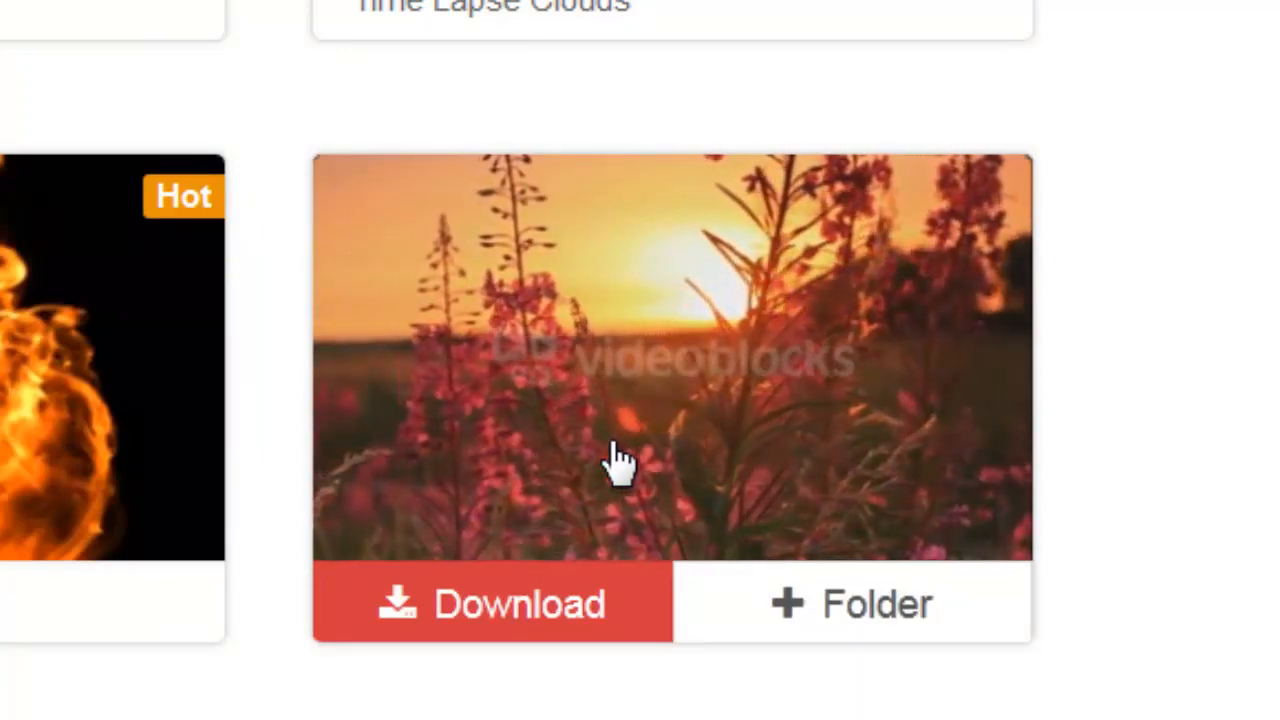
{"action": "left_click", "coordinate": [721, 98]}
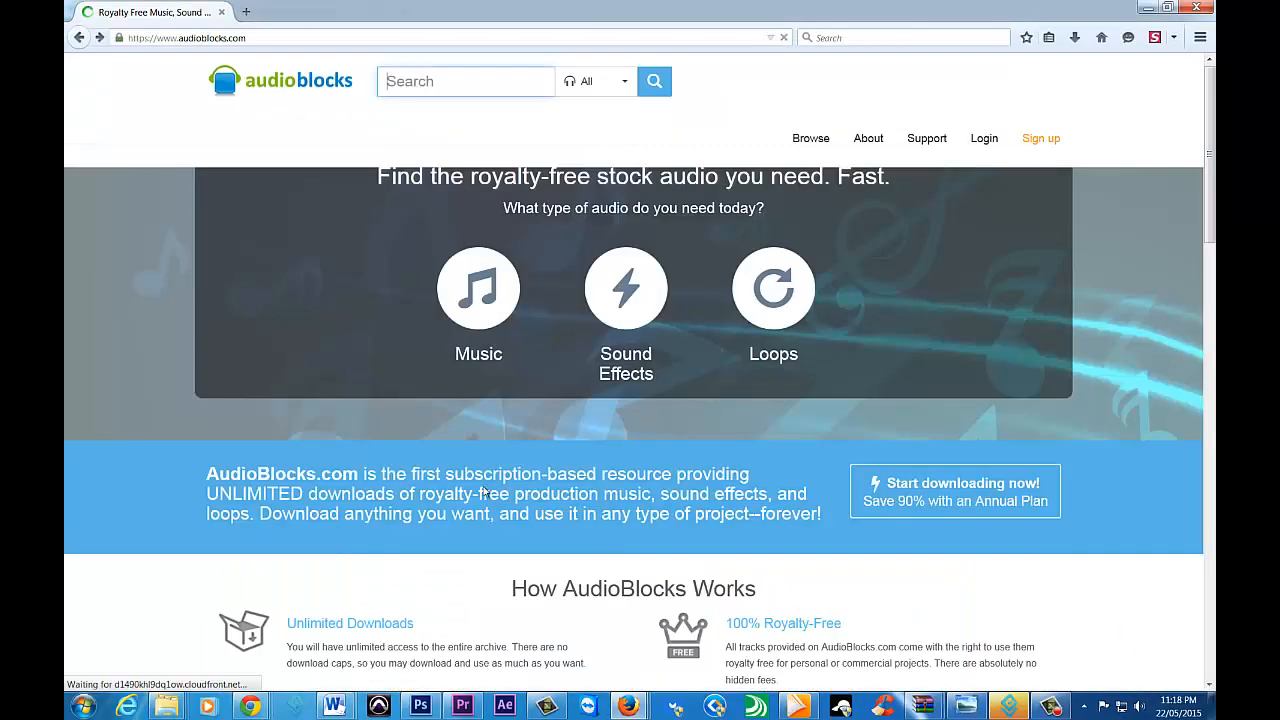
{"action": "mouse_move", "coordinate": [478, 310]}
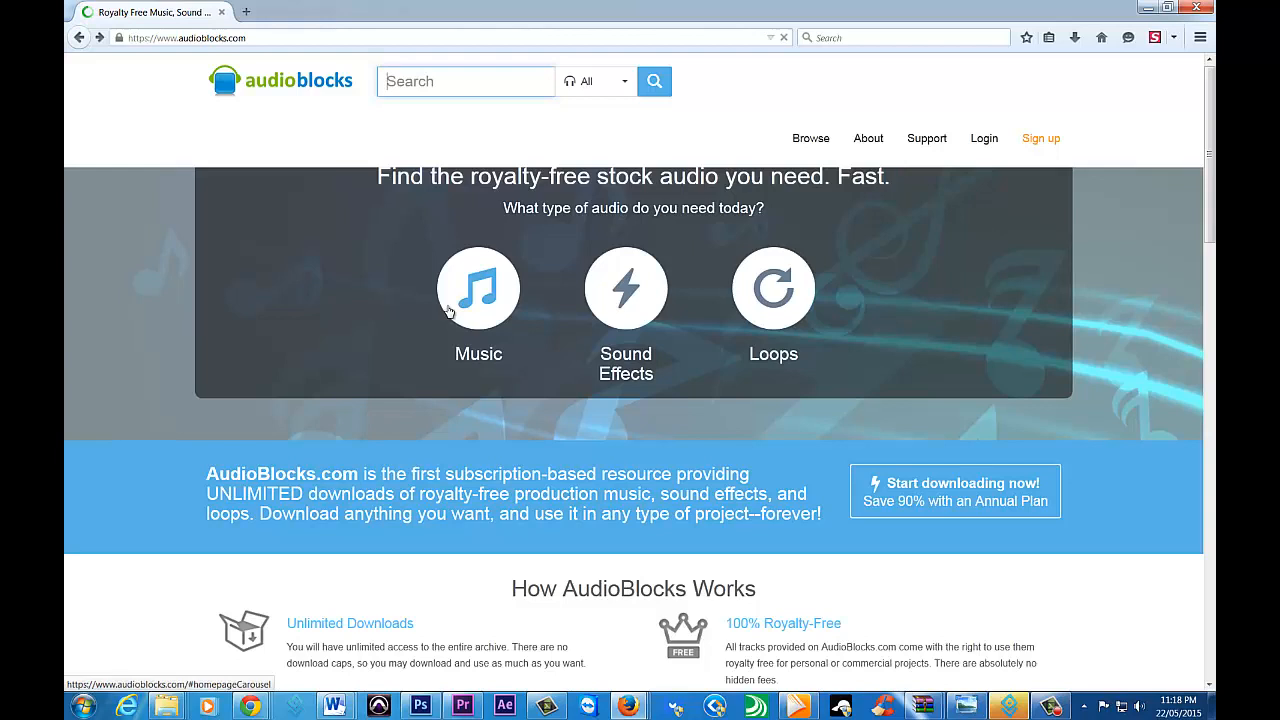
Step: Search the AudioBlocks library for 'jazz'
{"action": "left_click", "coordinate": [465, 81]}
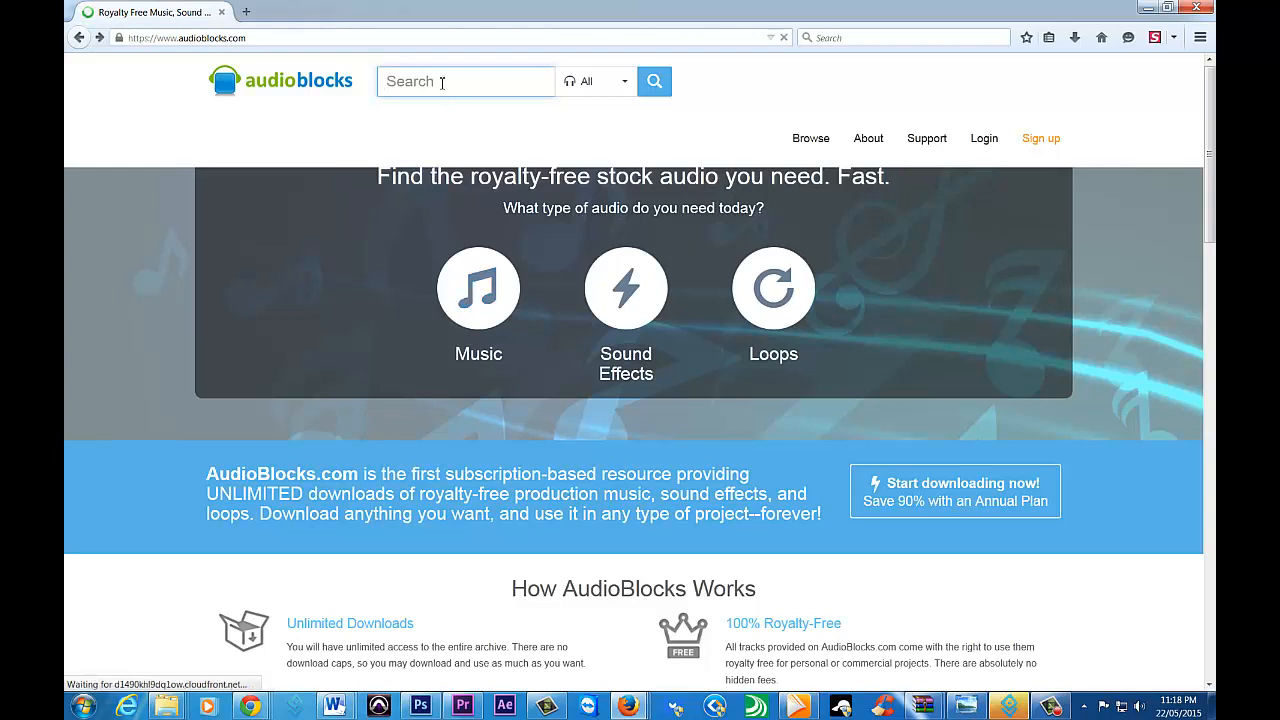
{"action": "type", "text": "jaz"}
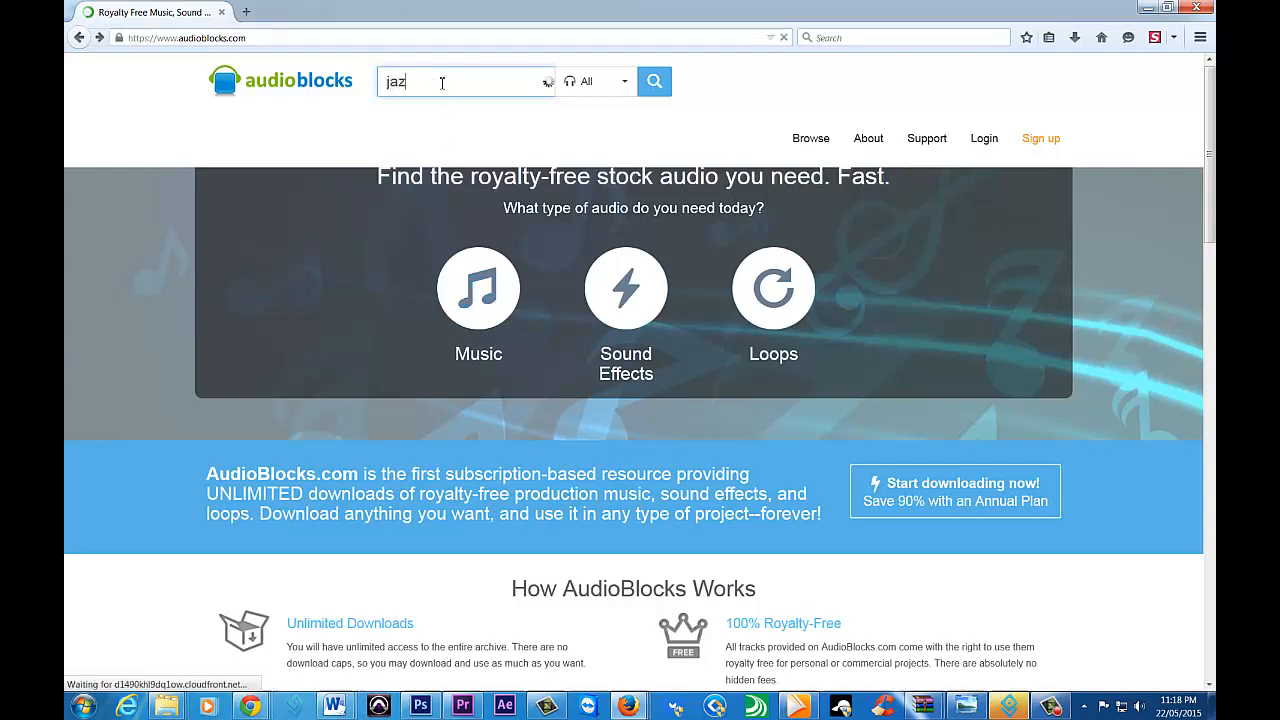
{"action": "type", "text": "z"}
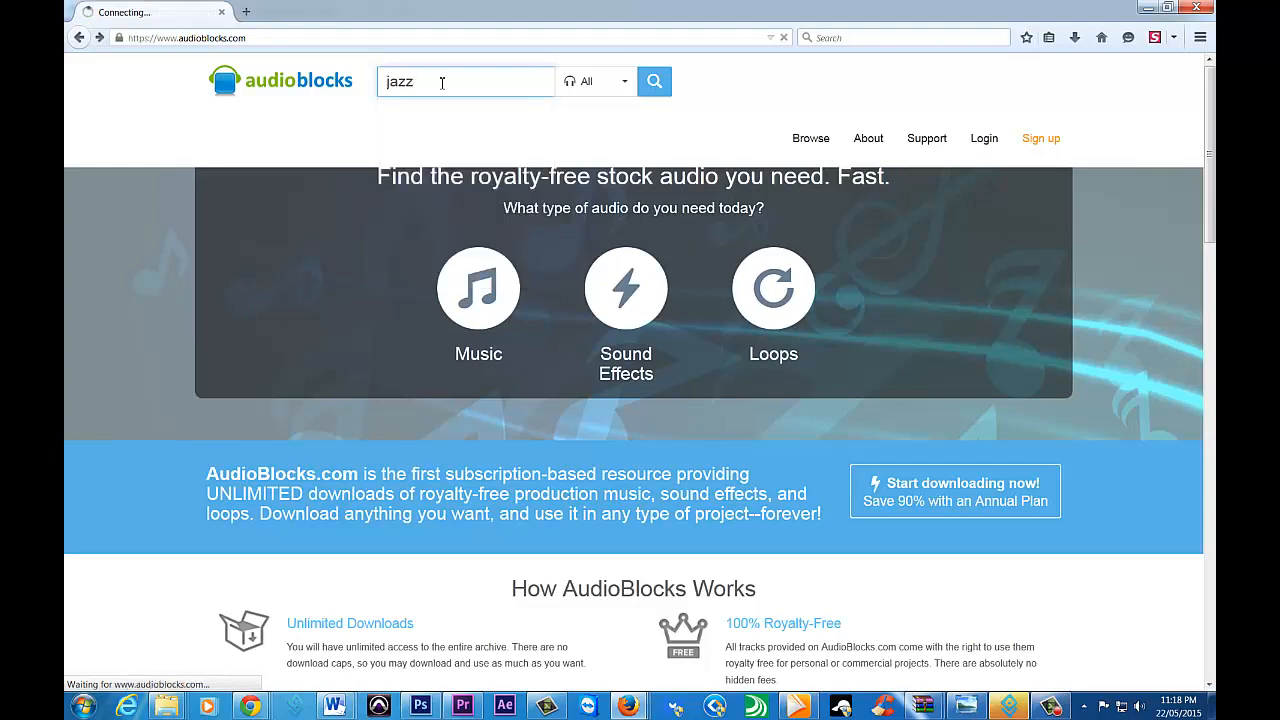
{"action": "left_click", "coordinate": [654, 81]}
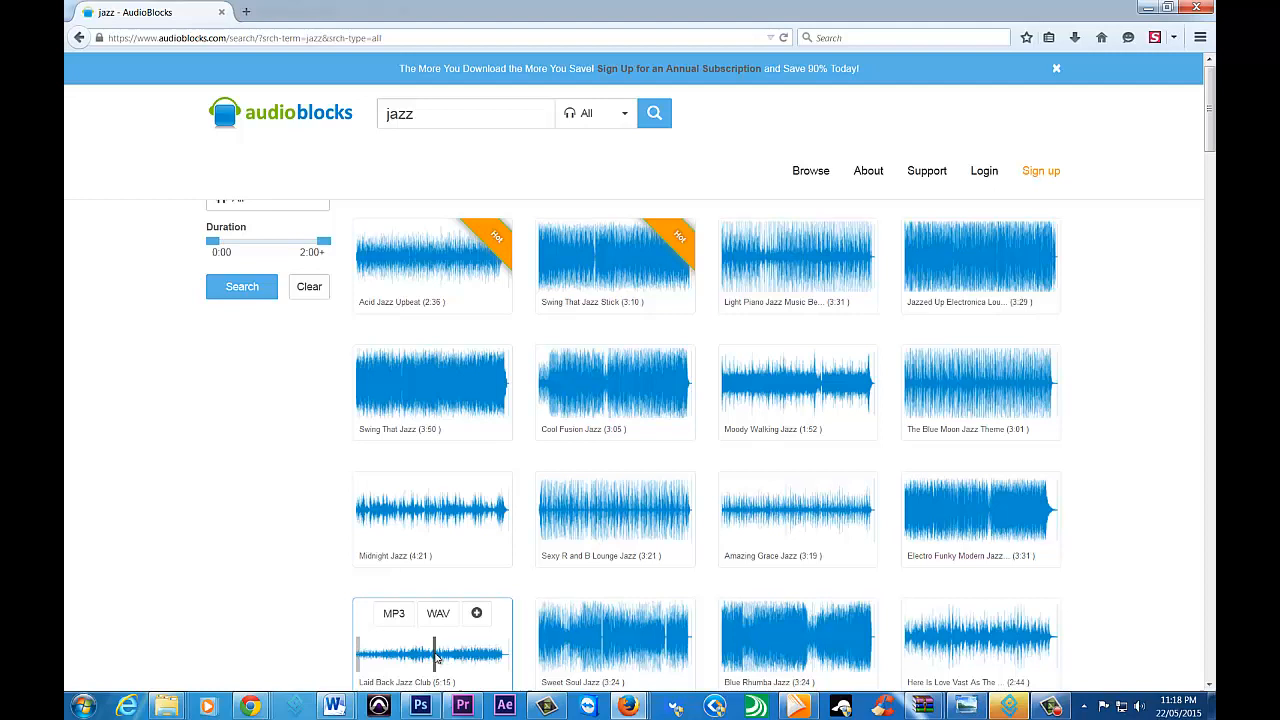
{"action": "mouse_move", "coordinate": [199, 552]}
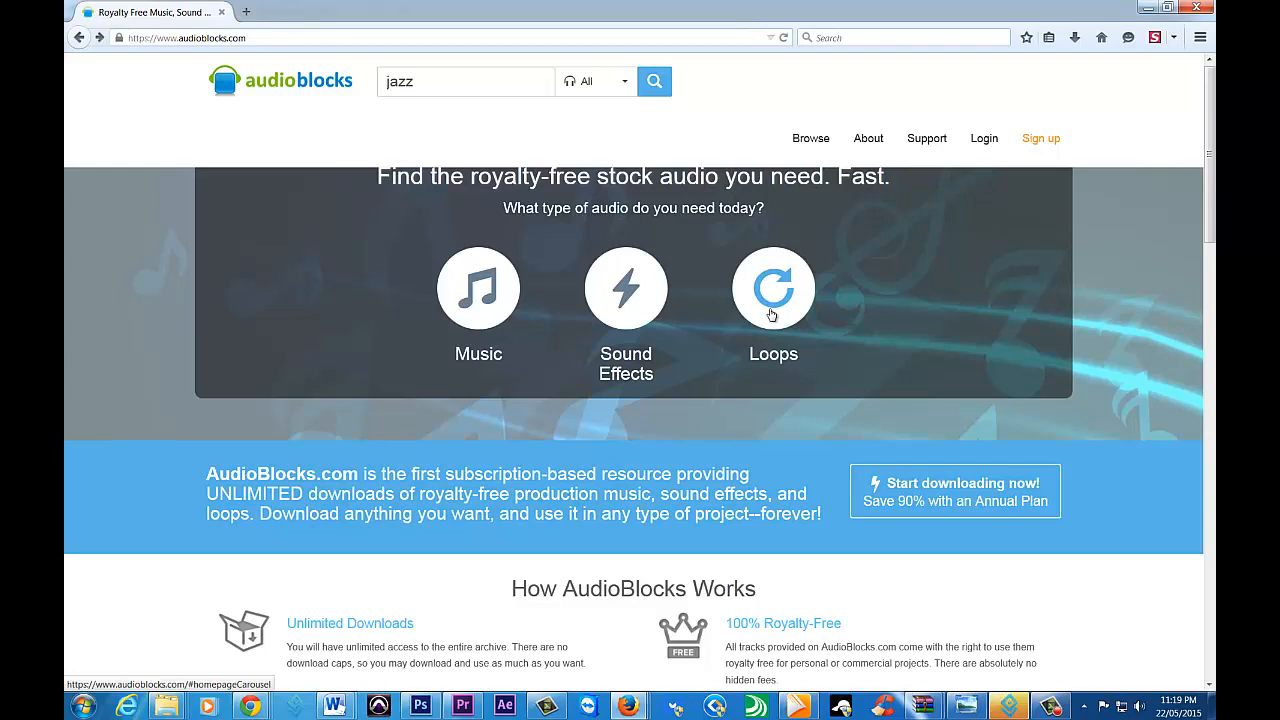
{"action": "mouse_move", "coordinate": [1106, 331]}
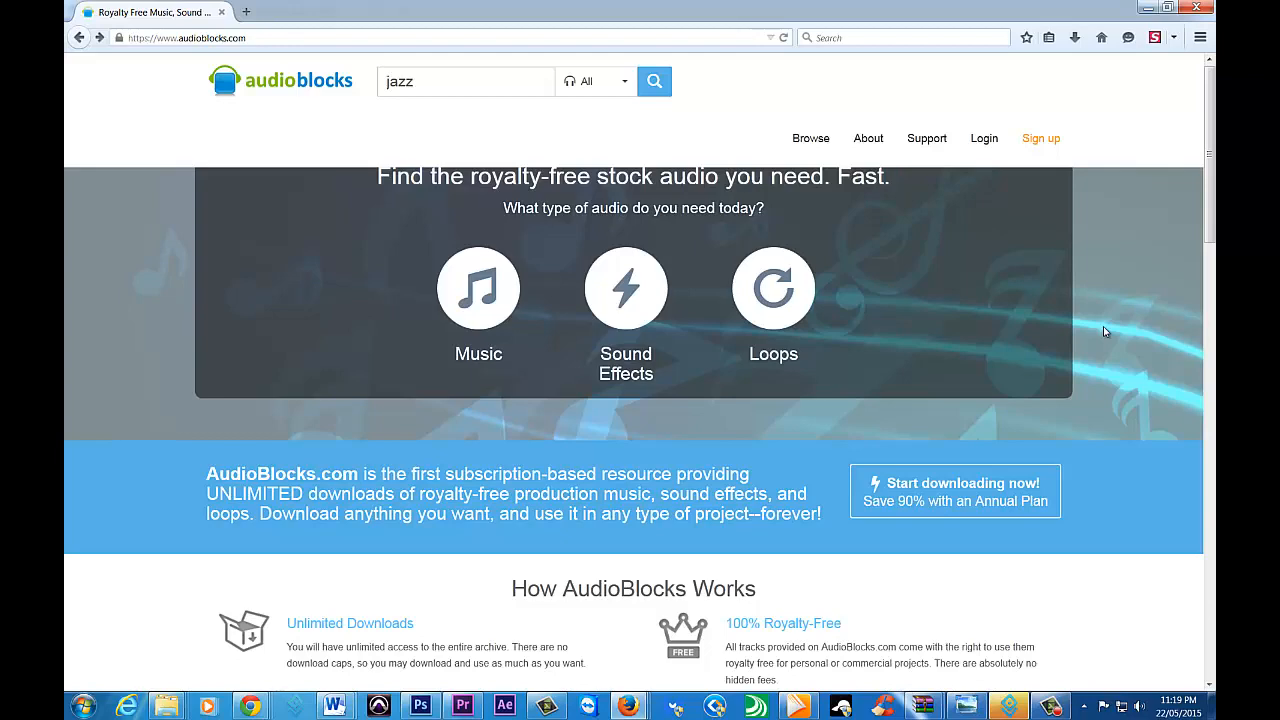
{"action": "mouse_move", "coordinate": [165, 377]}
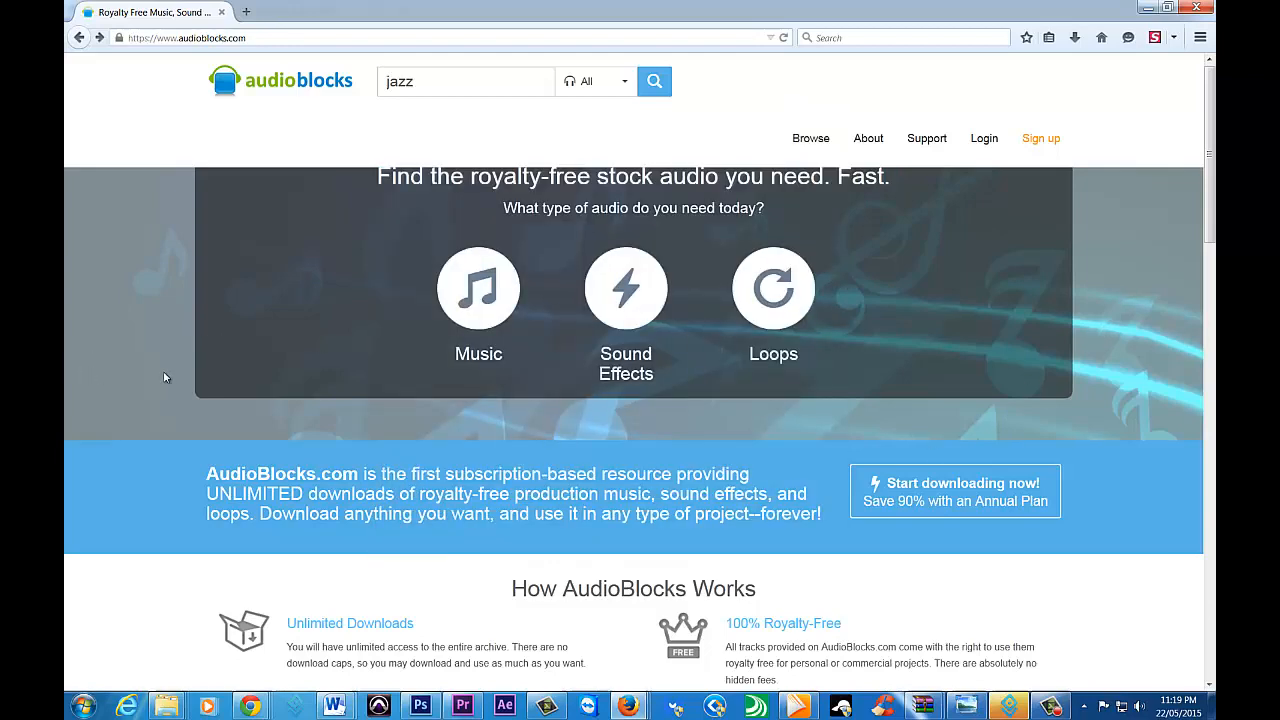
Step: Follow the Support link in the AudioBlocks page footer
{"action": "scroll", "scroll_direction": "down", "scroll_amount": 3}
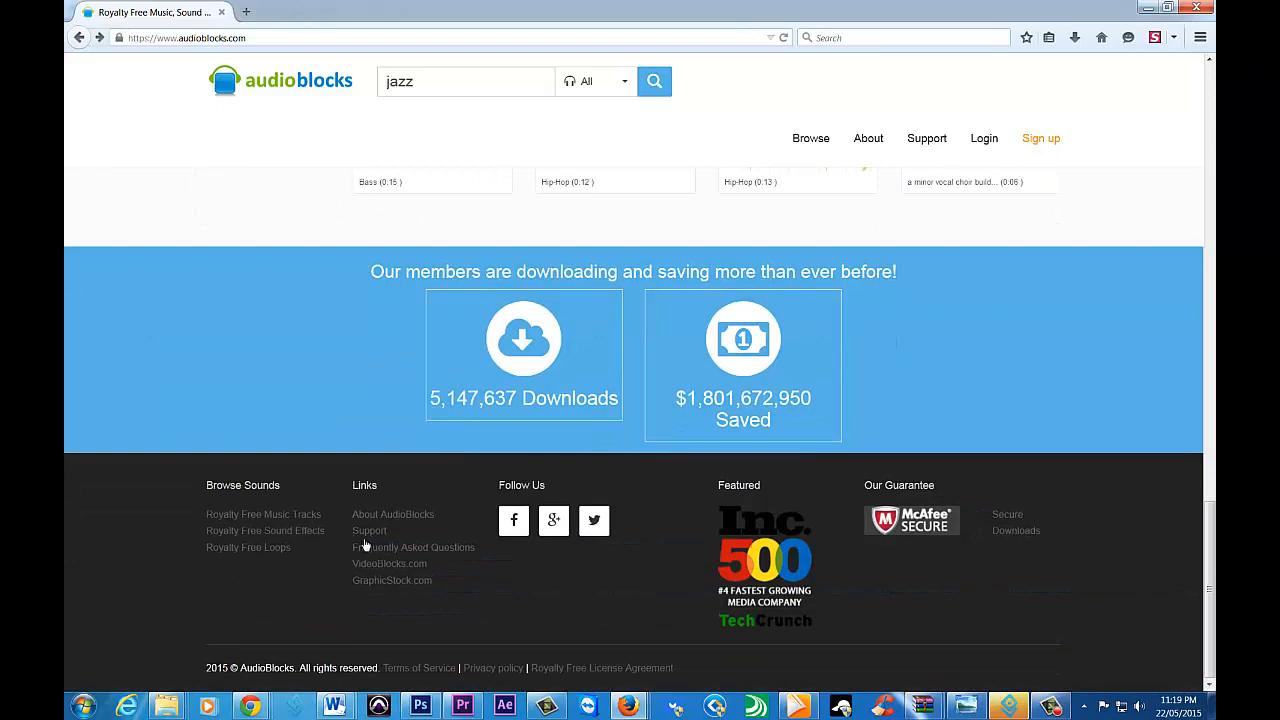
{"action": "left_click", "coordinate": [369, 530]}
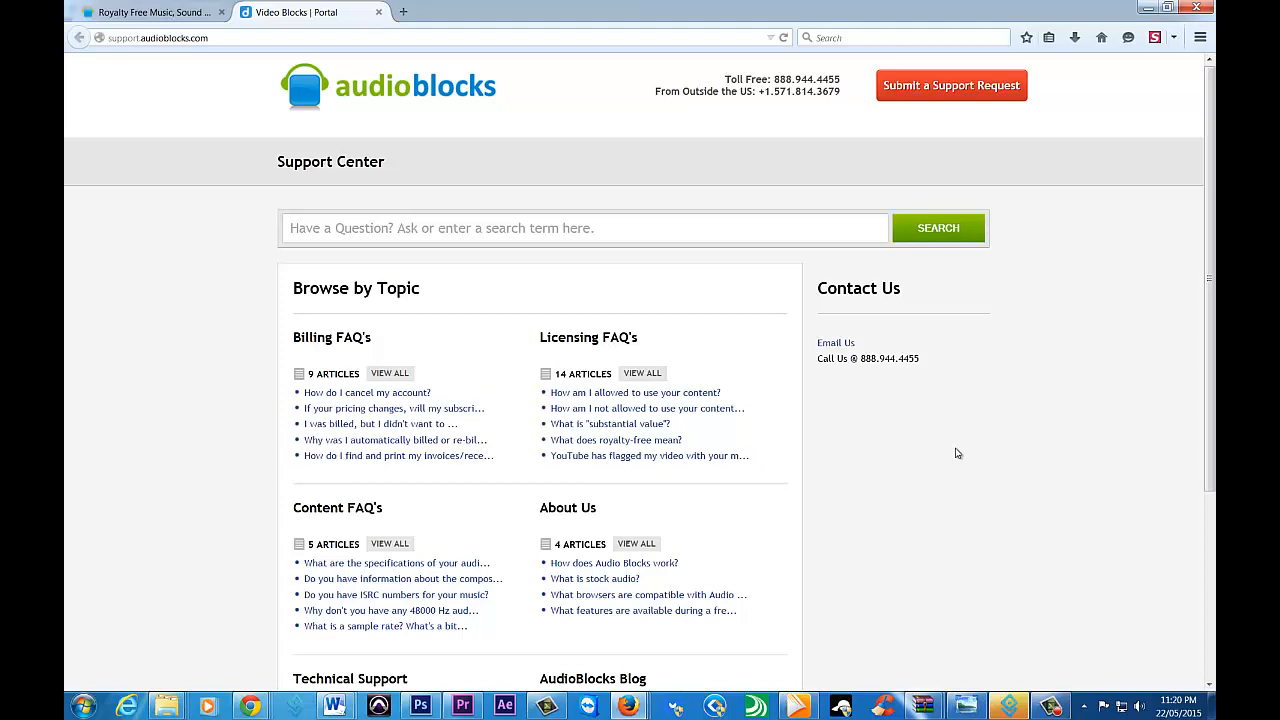
{"action": "mouse_move", "coordinate": [218, 77]}
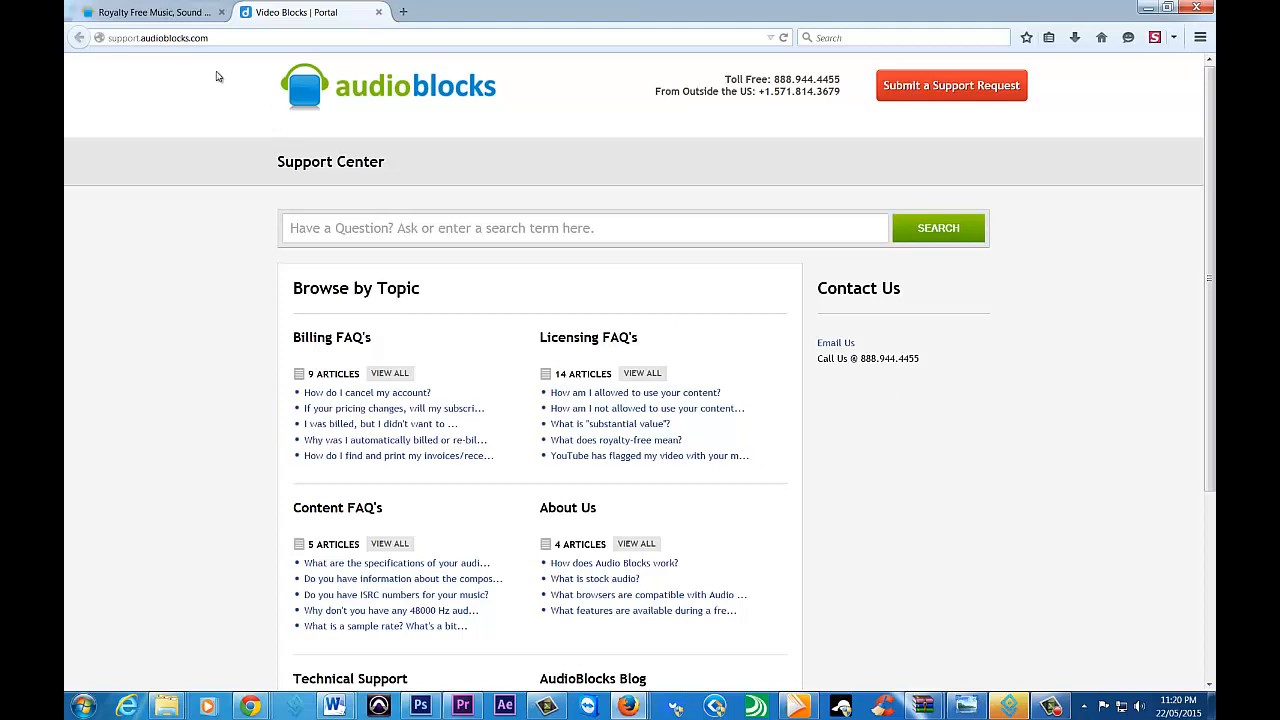
{"action": "mouse_move", "coordinate": [256, 363]}
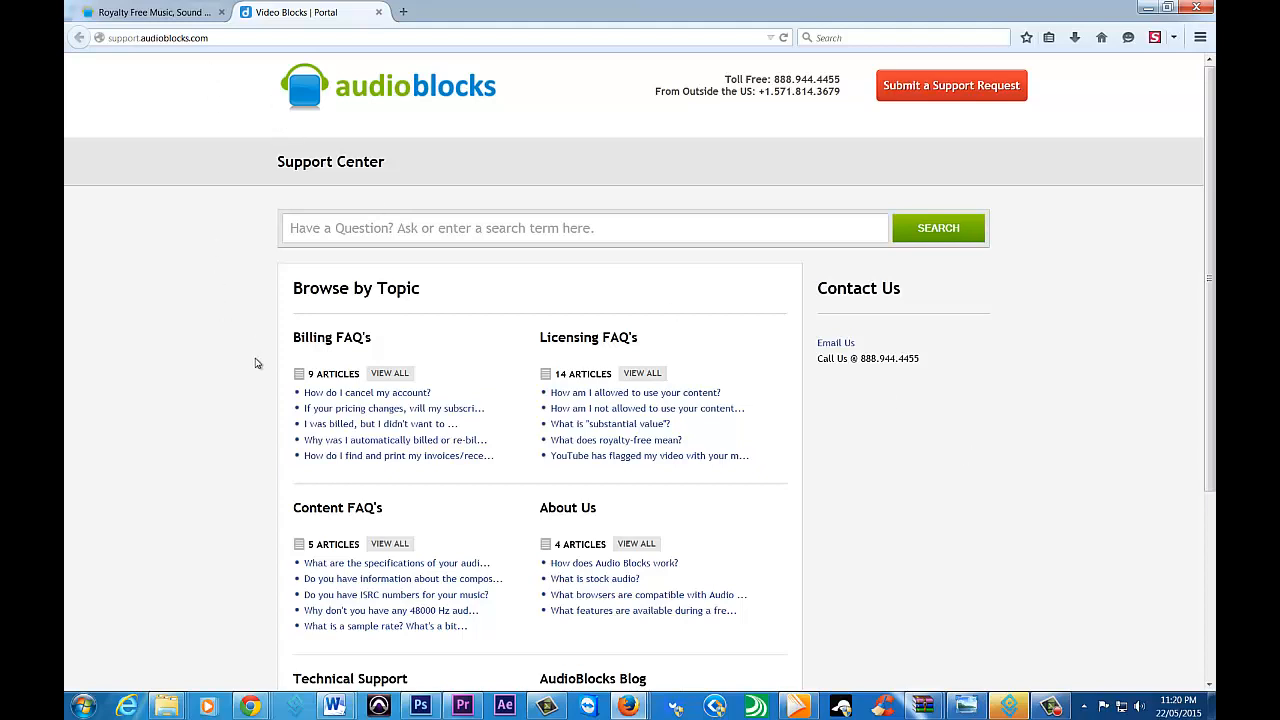
{"action": "mouse_move", "coordinate": [243, 362]}
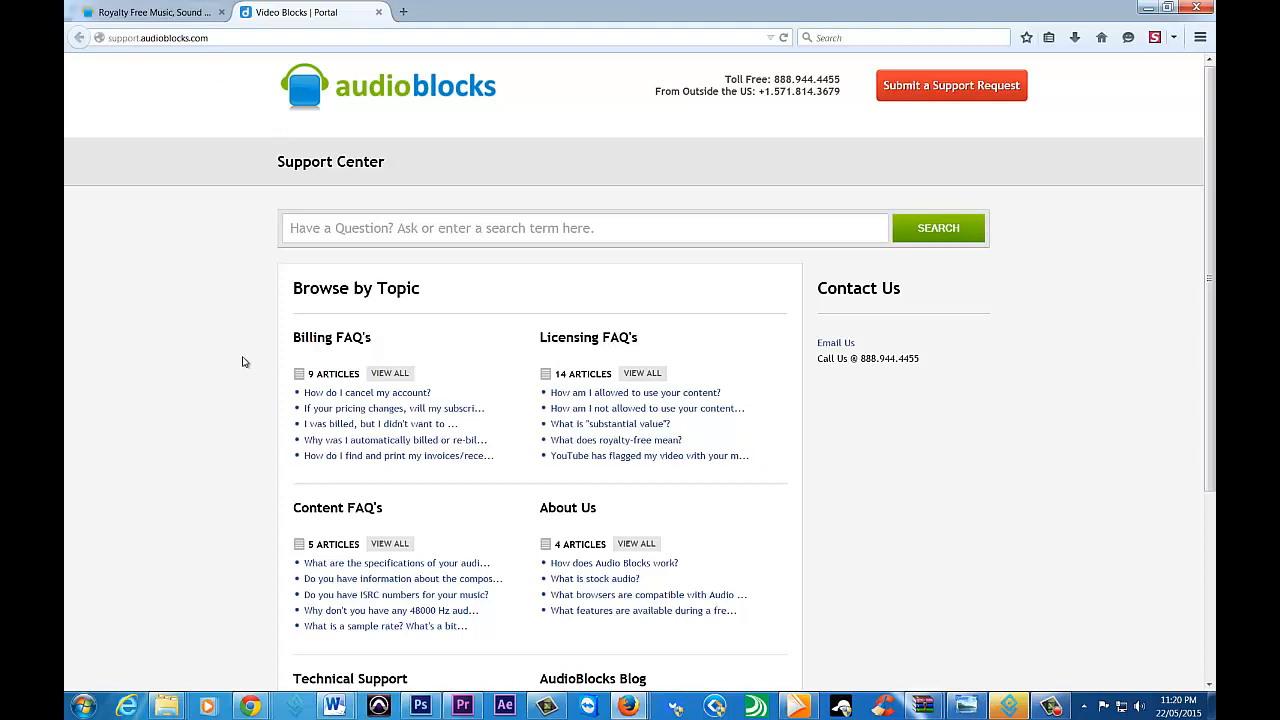